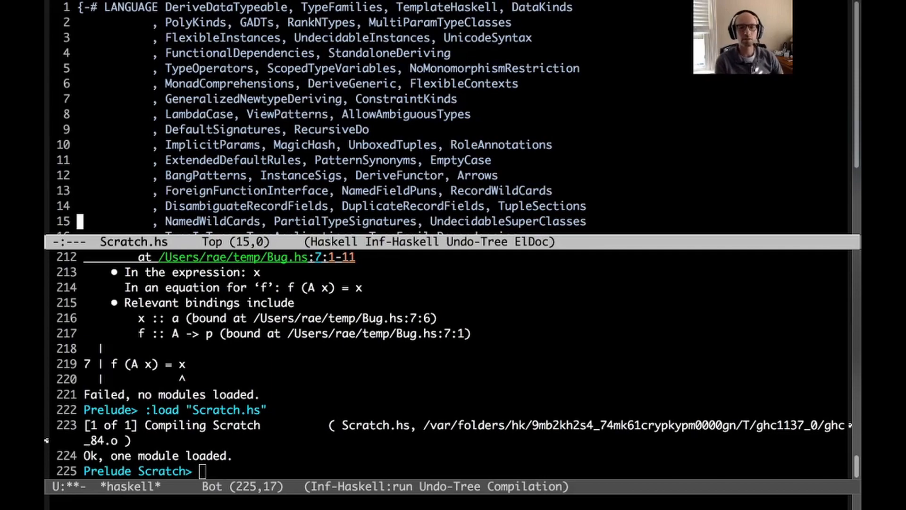
pyautogui.moveTo(640, 321)
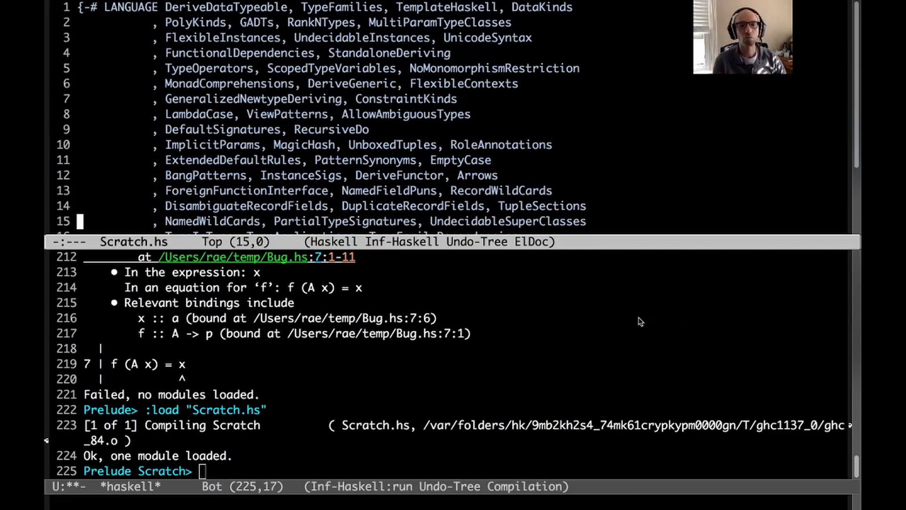
pyautogui.moveTo(647, 195)
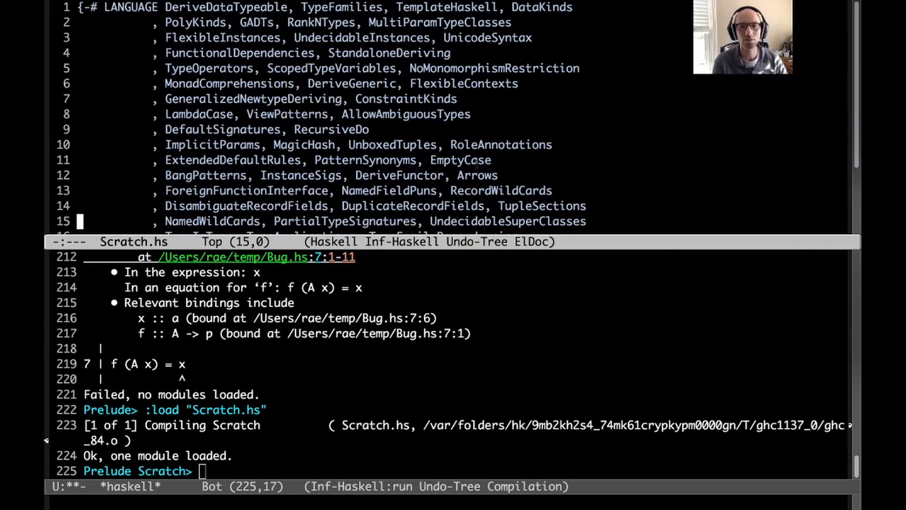
# Step: Add import Data.Proxy and x = 5 below the module header in Scratch.hs
pyautogui.scroll(-3)
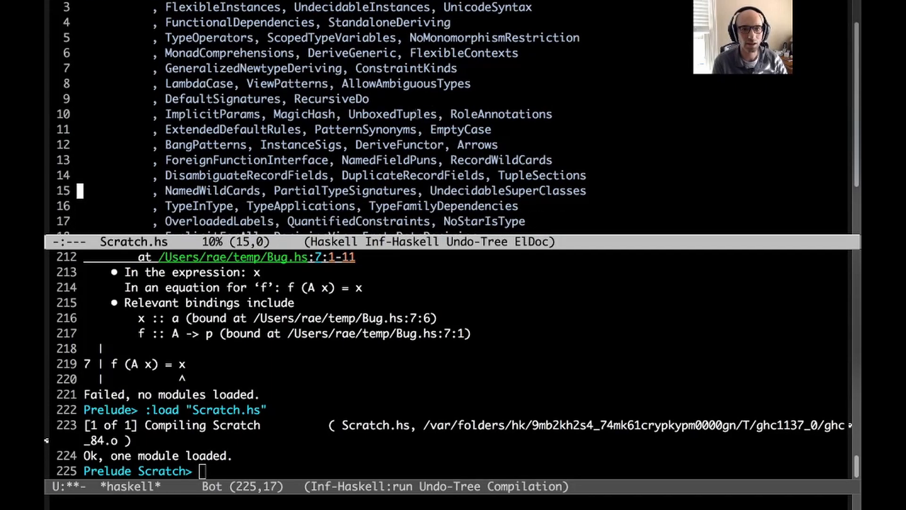
pyautogui.scroll(-3)
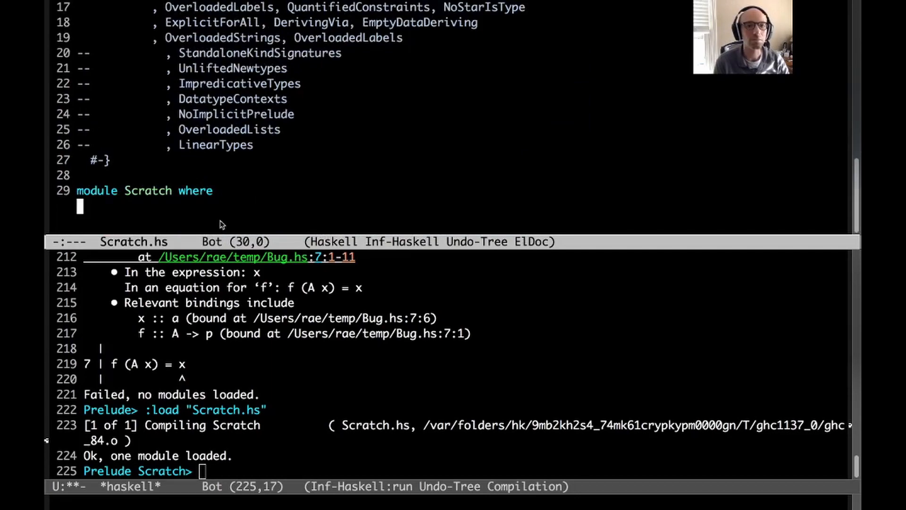
pyautogui.press('Return')
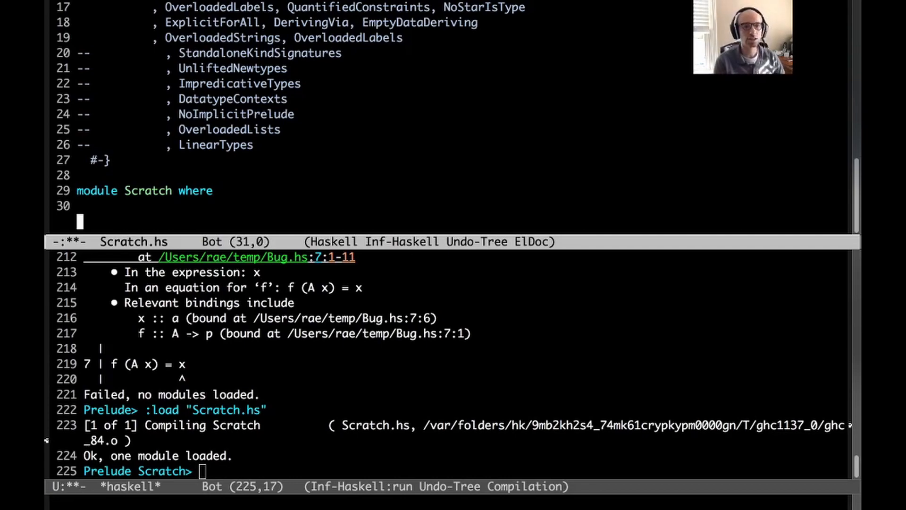
pyautogui.write('data Dat')
pyautogui.write('x = 5')
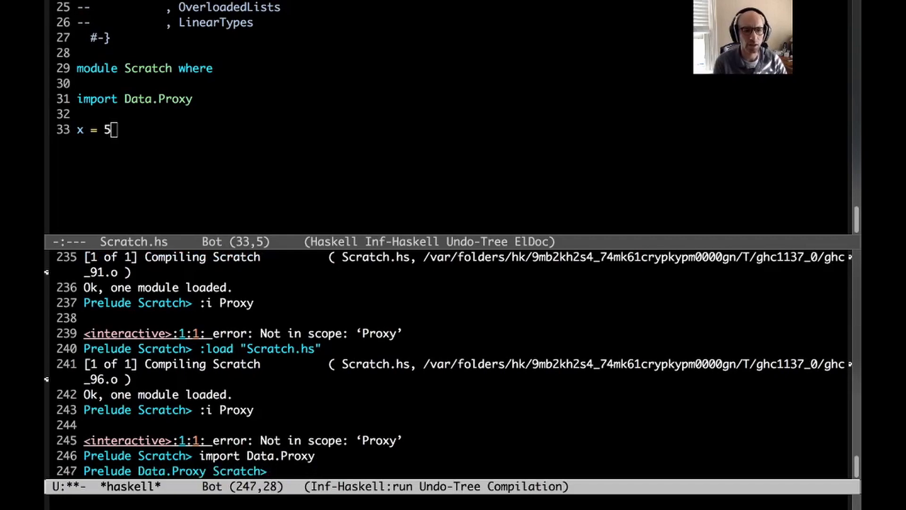
# Step: Reload in GHCi, import Data.Proxy there and show :i Proxy, then return to the source
pyautogui.write(':i Proxy')
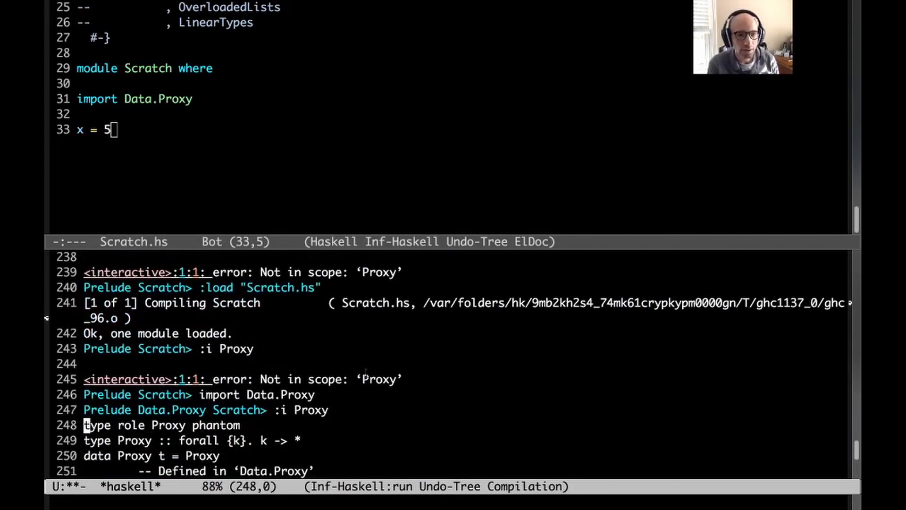
pyautogui.scroll(-3)
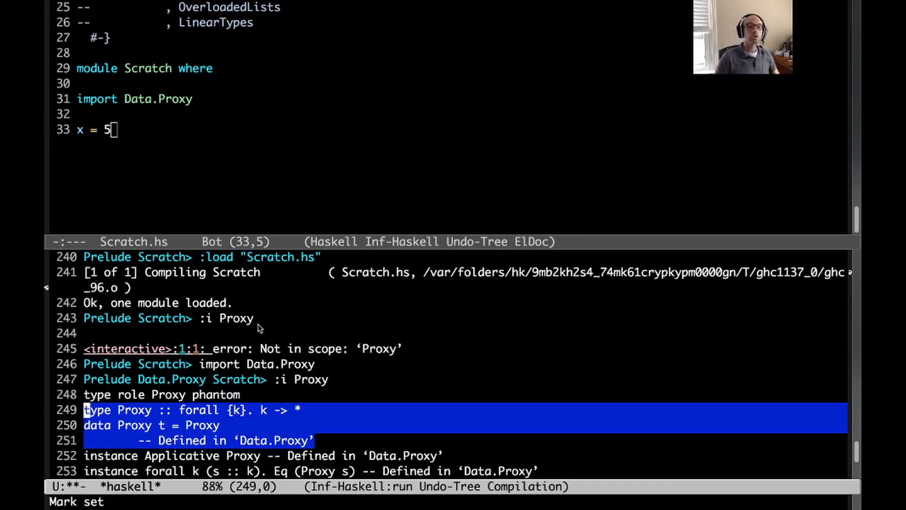
pyautogui.moveTo(126, 490)
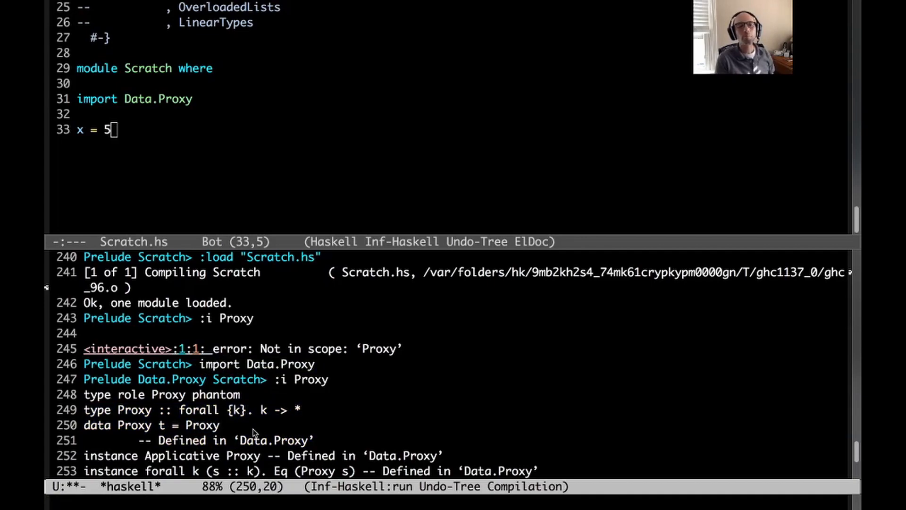
pyautogui.press('Return')
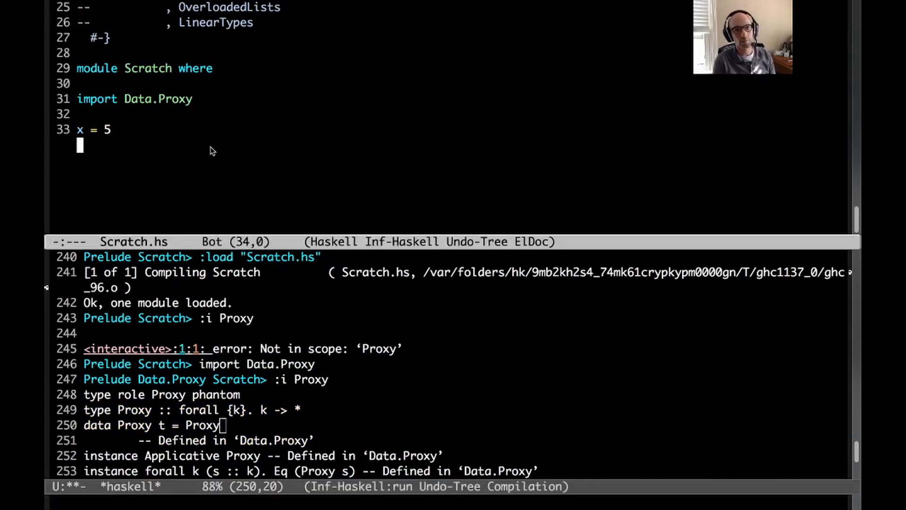
# Step: Replace x = 5 with closed type family F mapping Int to Bool and Char to Double
pyautogui.write('type family F a where')
pyautogui.write('F Int = Bool')
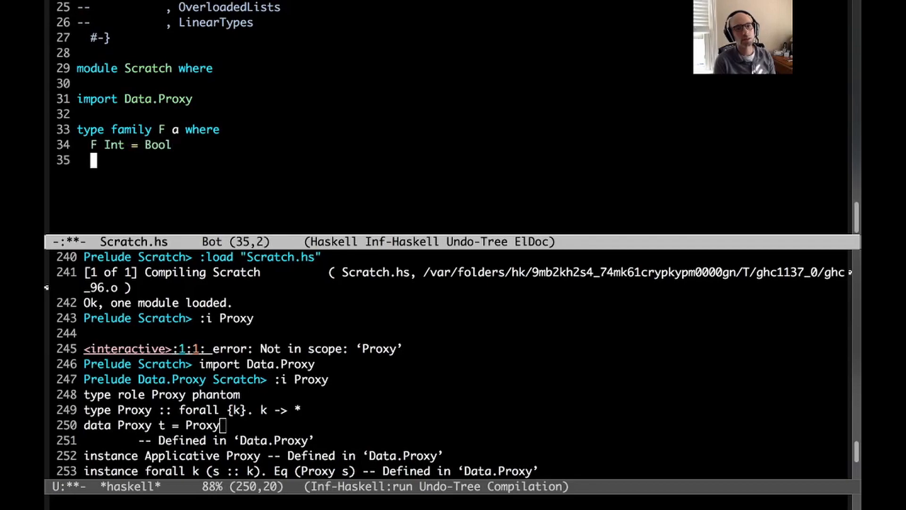
pyautogui.write('F Char = Do')
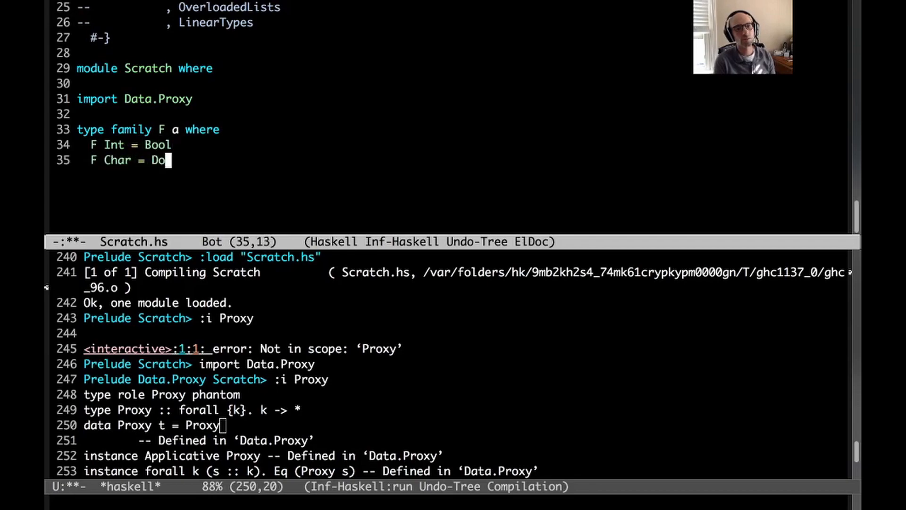
pyautogui.write('uble')
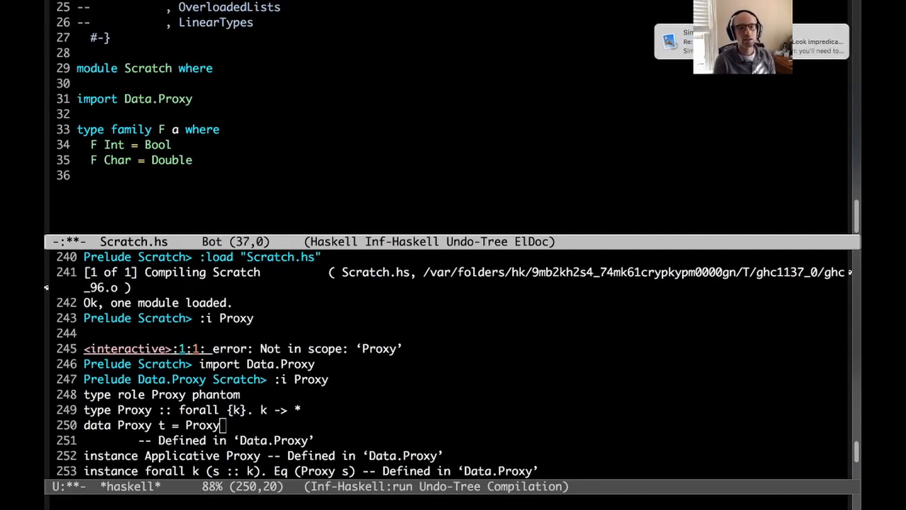
# Step: Define g :: F a -> () with g _ = (), add x :: (), and load Scratch.hs
pyautogui.write('g :: F a')
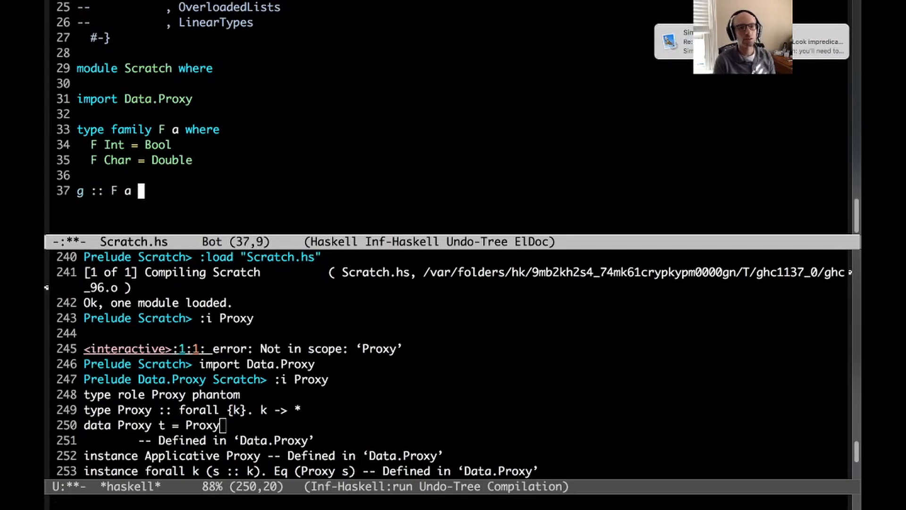
pyautogui.write('-> (')
pyautogui.write('g')
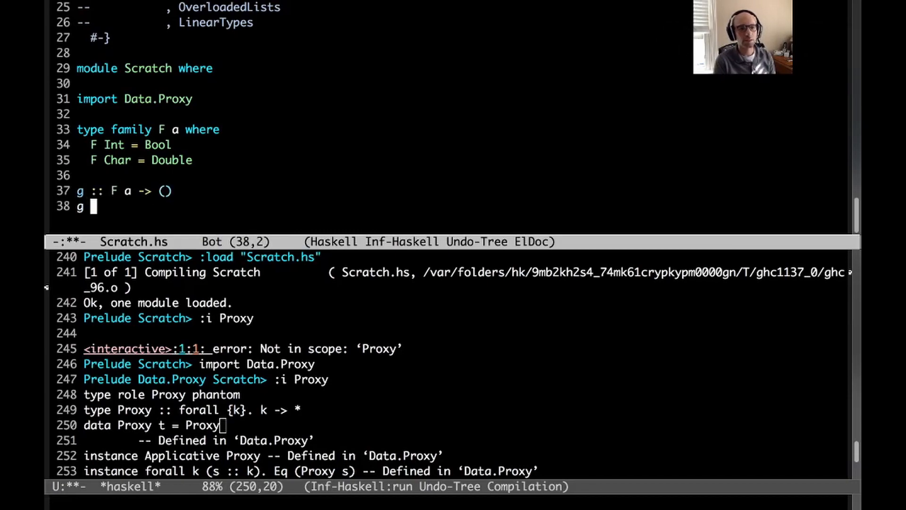
pyautogui.write('_ = ()')
pyautogui.write('x :: (')
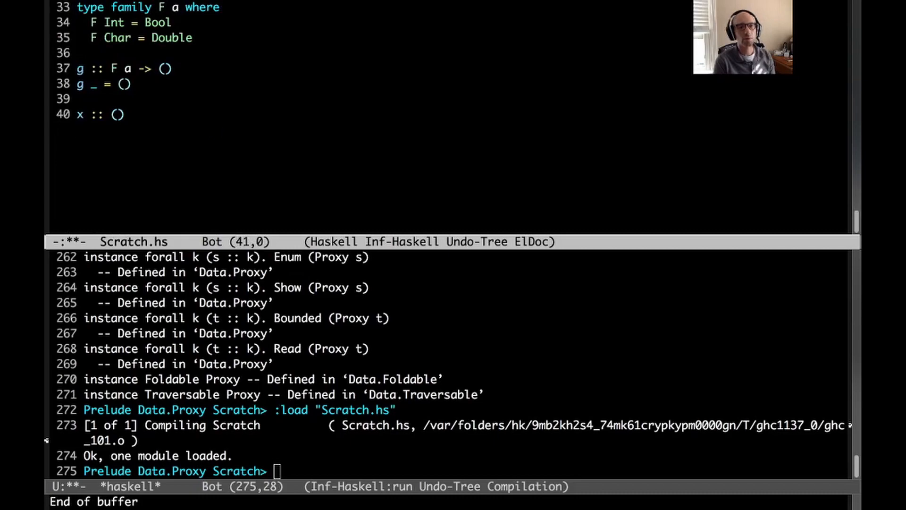
# Step: Define x = g True, reload to get the ambiguous F a0 error, and go to g's signature
pyautogui.write('x =')
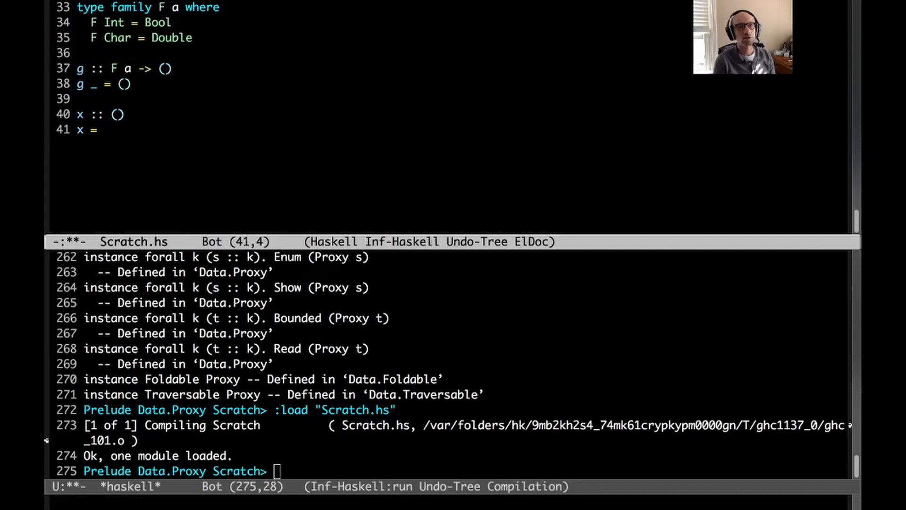
pyautogui.write("g '")
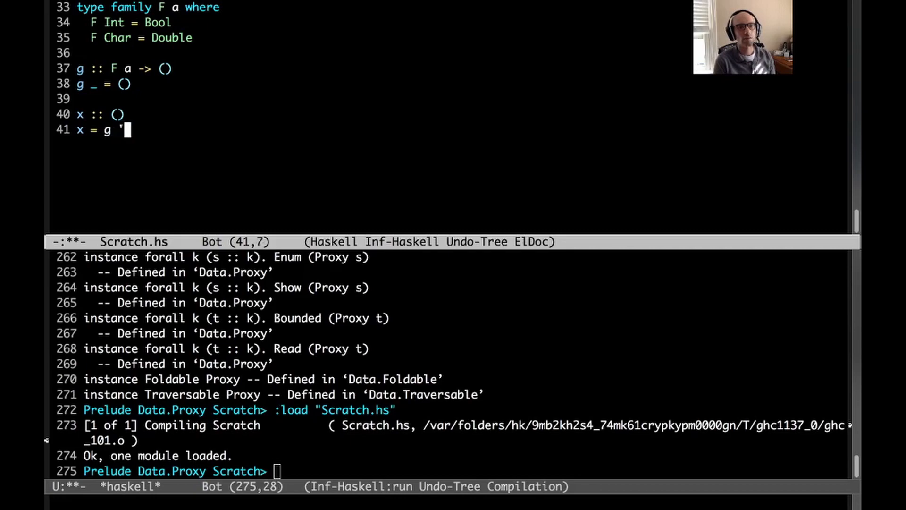
pyautogui.write('z')
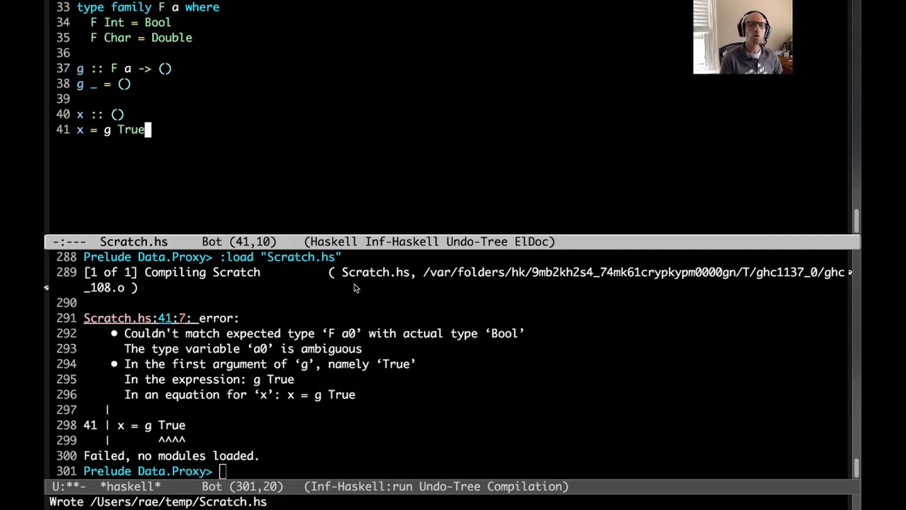
pyautogui.moveTo(142, 94)
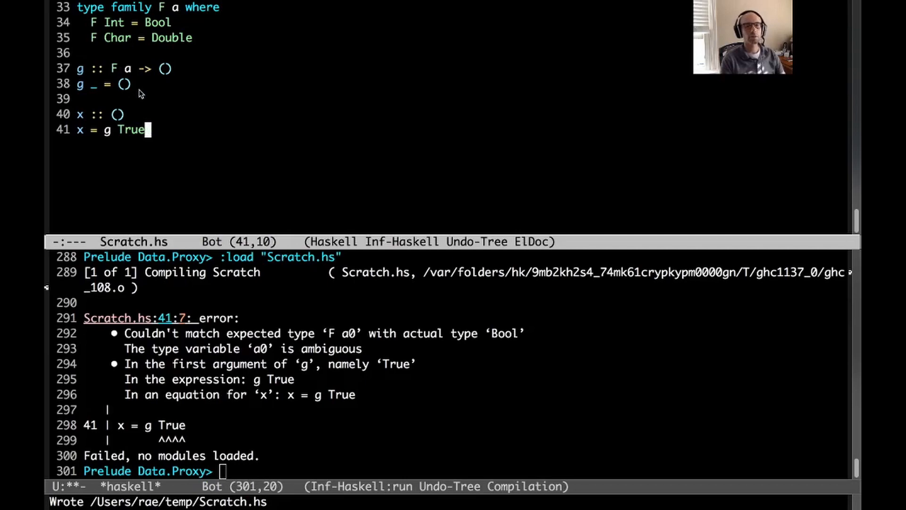
pyautogui.click(149, 68)
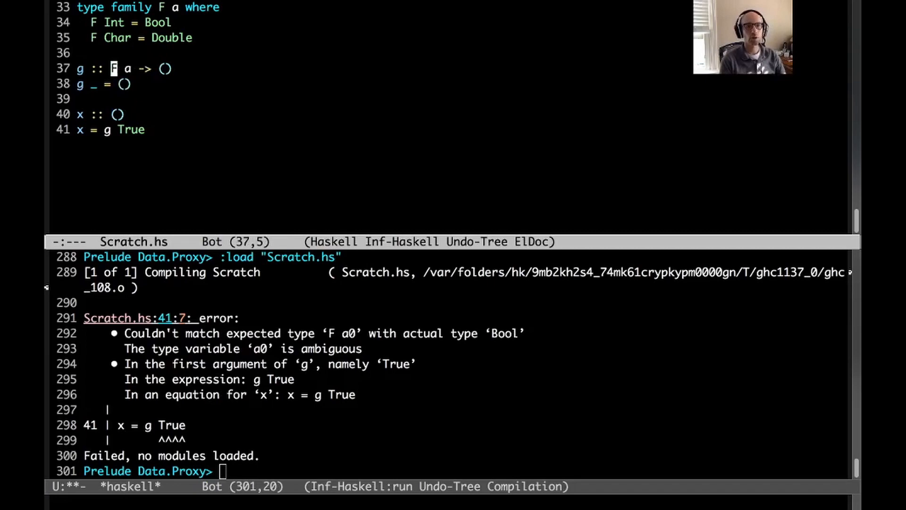
# Step: Give g a Proxy a argument, call g (Proxy :: Proxy Int) True, reload, and add g' :: F a -> ()
pyautogui.write('Proxy a ->')
pyautogui.click(460, 84)
pyautogui.write('_')
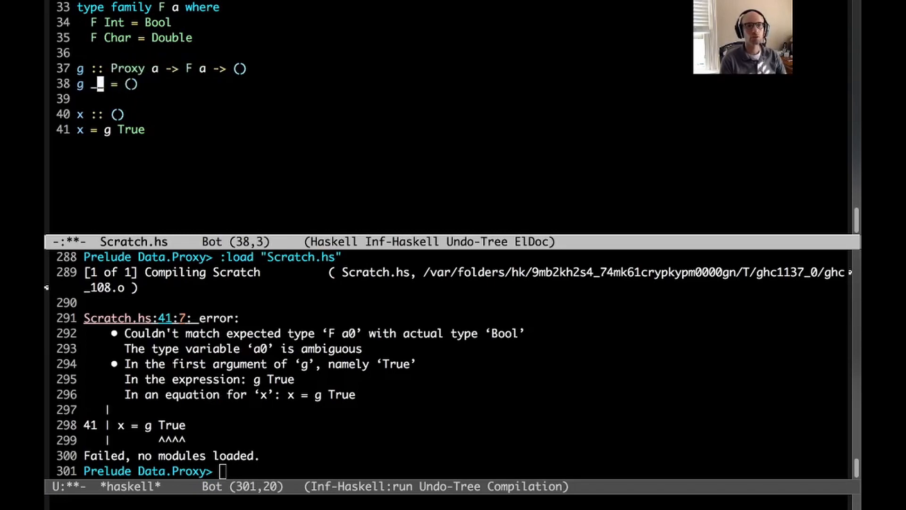
pyautogui.write('(P')
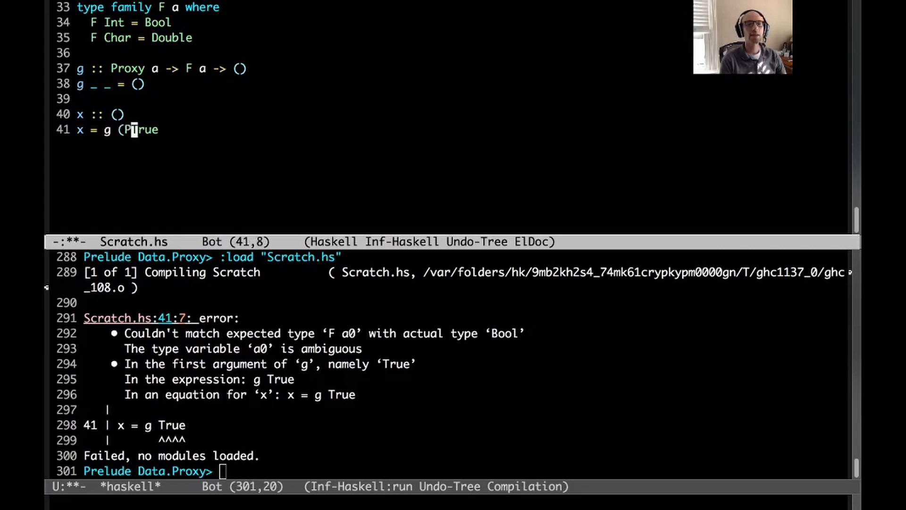
pyautogui.write('roxy :: Proxy Bool')
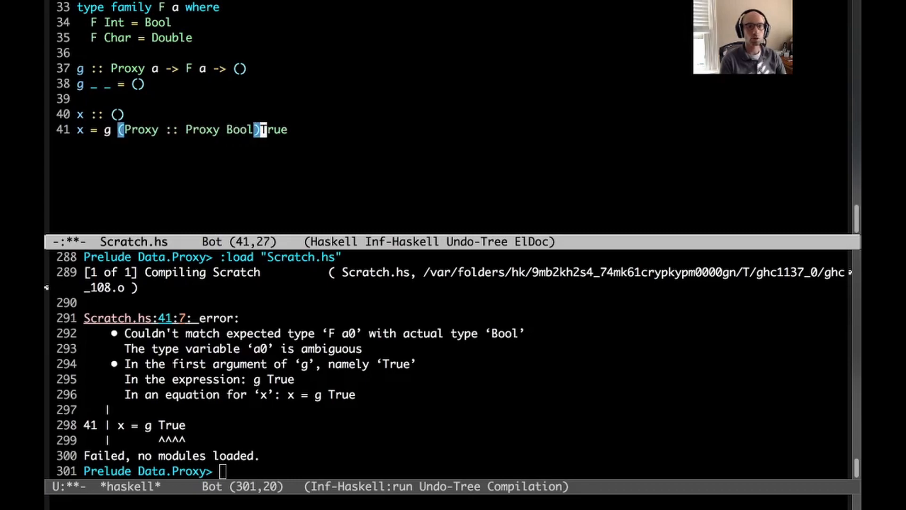
pyautogui.write('Int')
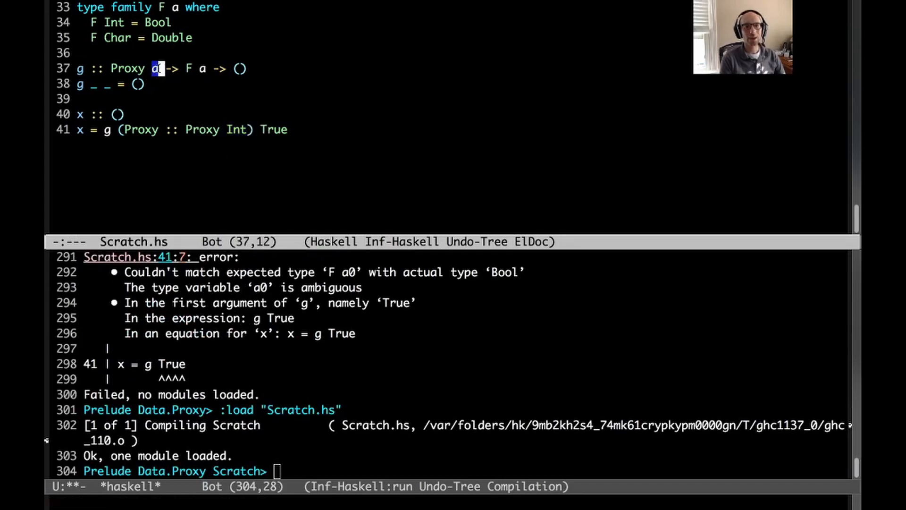
pyautogui.press('right')
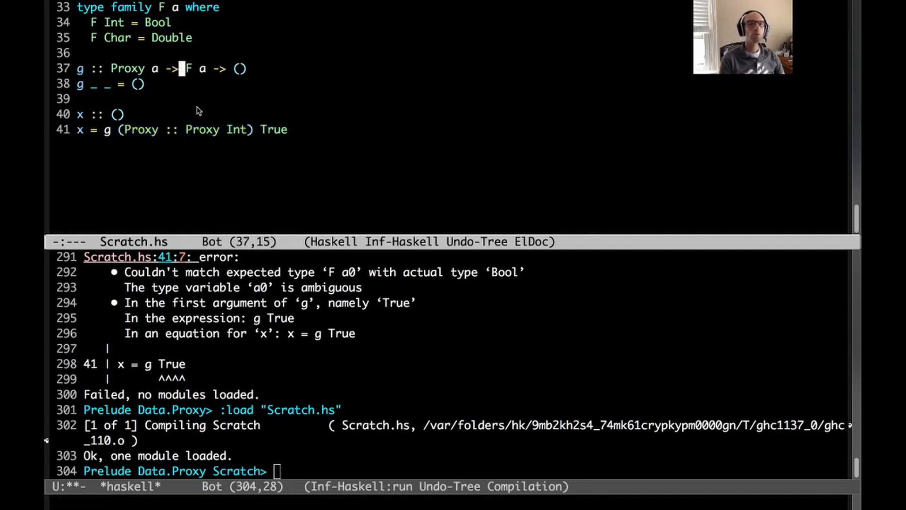
pyautogui.moveTo(202, 123)
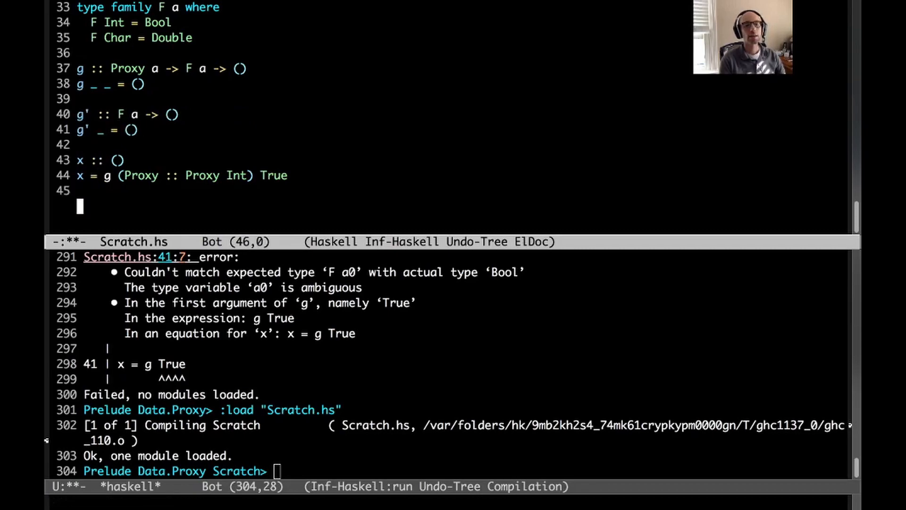
pyautogui.write('y :: ()')
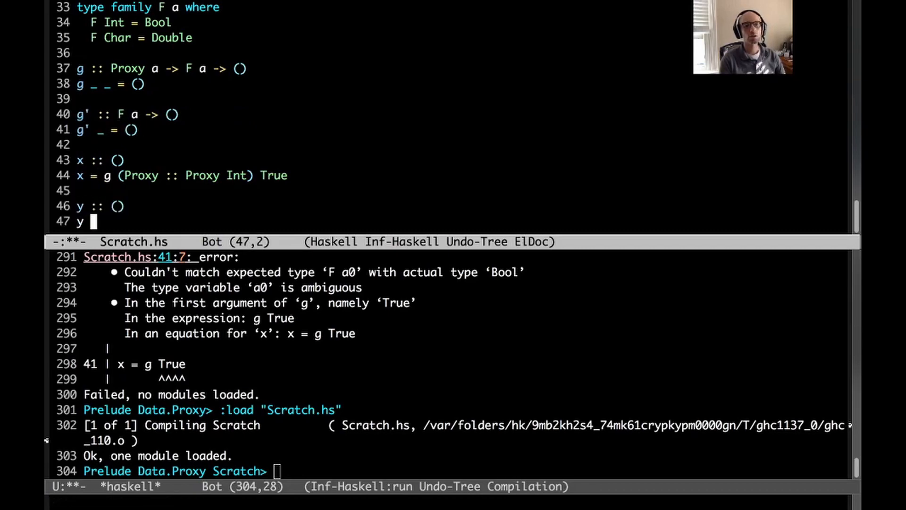
pyautogui.write("= g'")
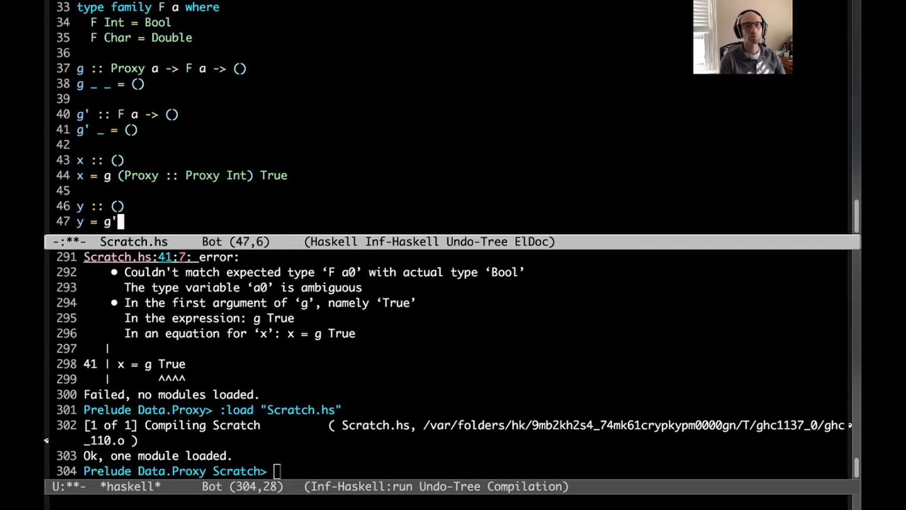
pyautogui.write('@Int')
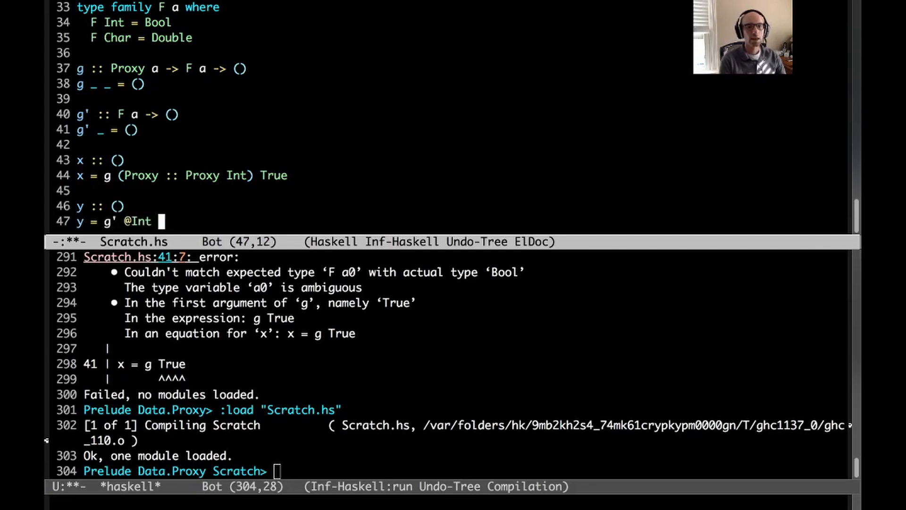
pyautogui.write('True   -- <')
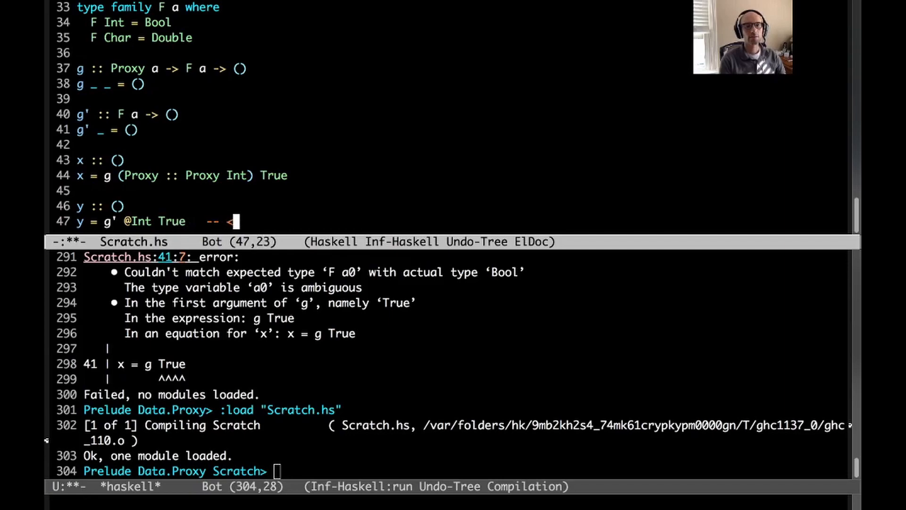
pyautogui.write("<-- that's -XT")
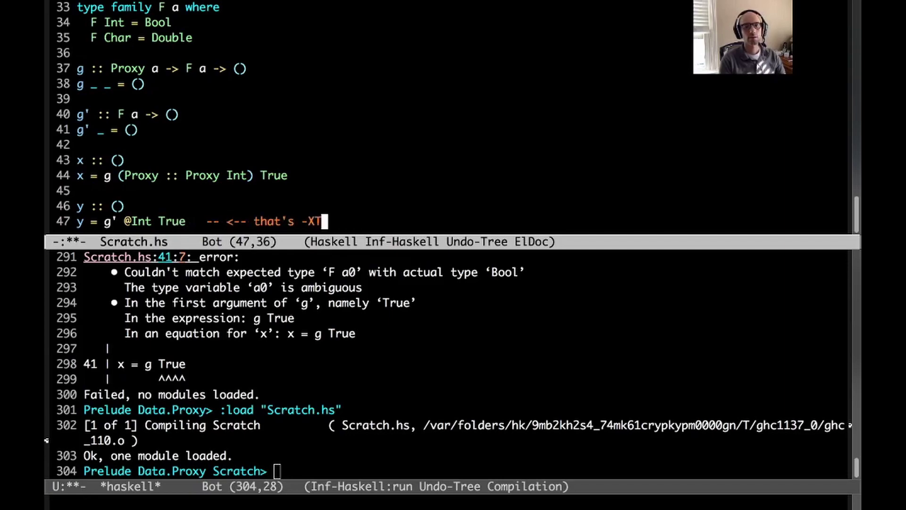
pyautogui.write('peApplications')
pyautogui.click(449, 471)
pyautogui.write('y')
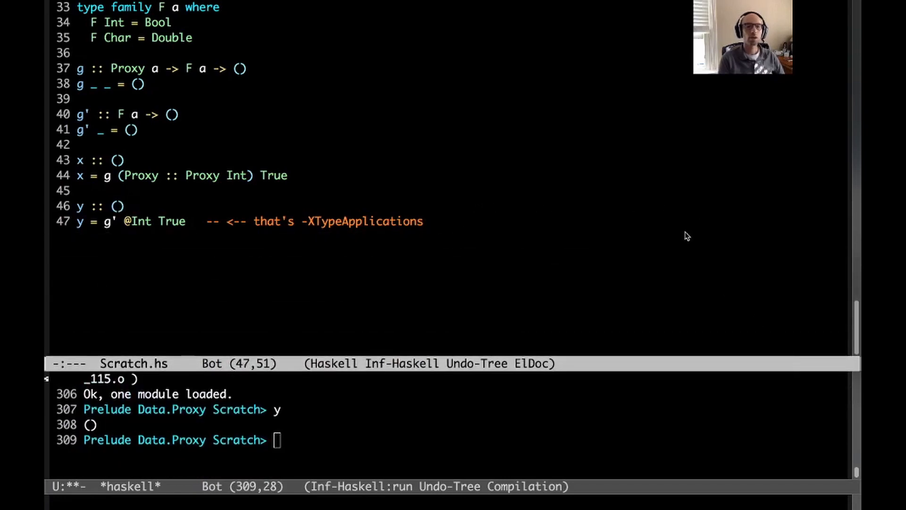
pyautogui.press('Return')
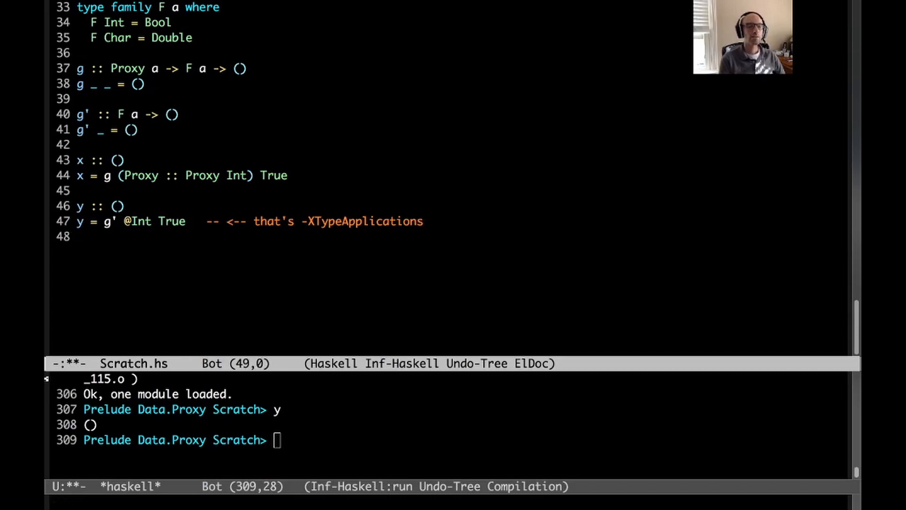
pyautogui.write('hr ::')
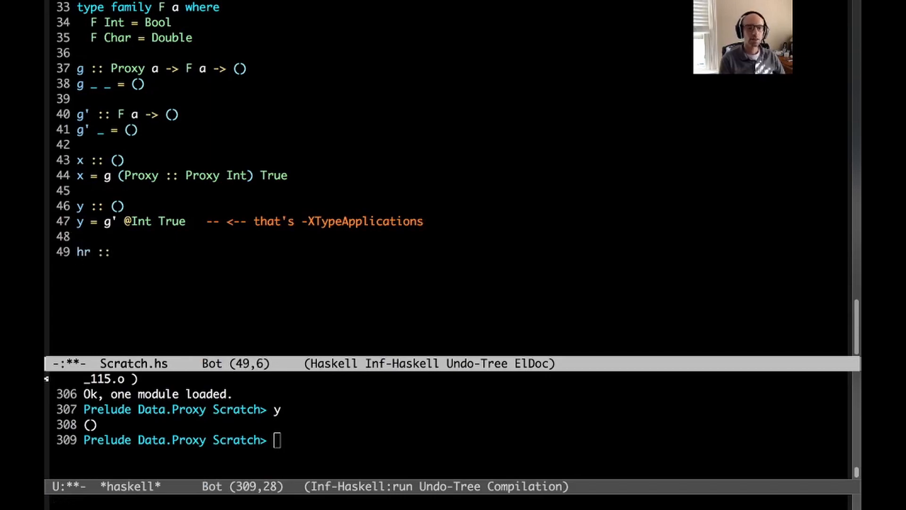
# Step: Complete hr :: (forall a. F a -> ()) -> () with hr _ = (), save and reload successfully
pyautogui.write('(F a -> ()) -> (')
pyautogui.write('hr _ = ()')
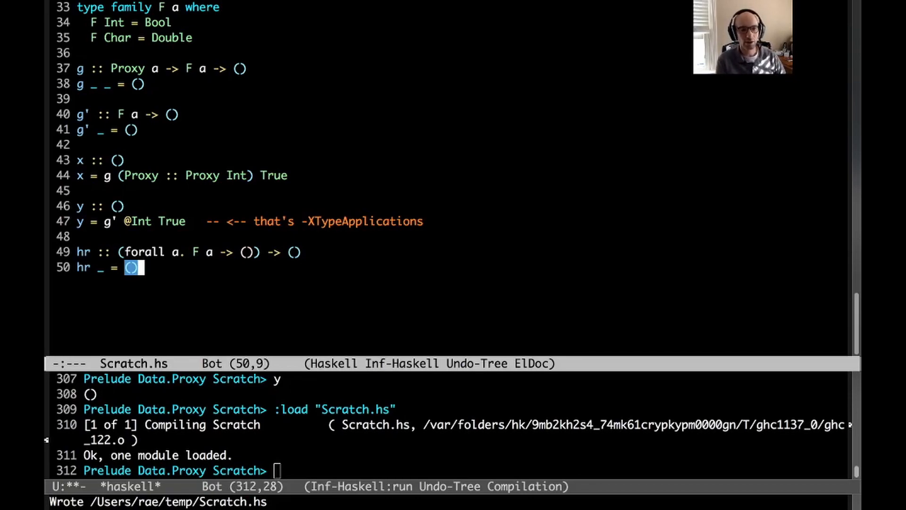
pyautogui.press('Return')
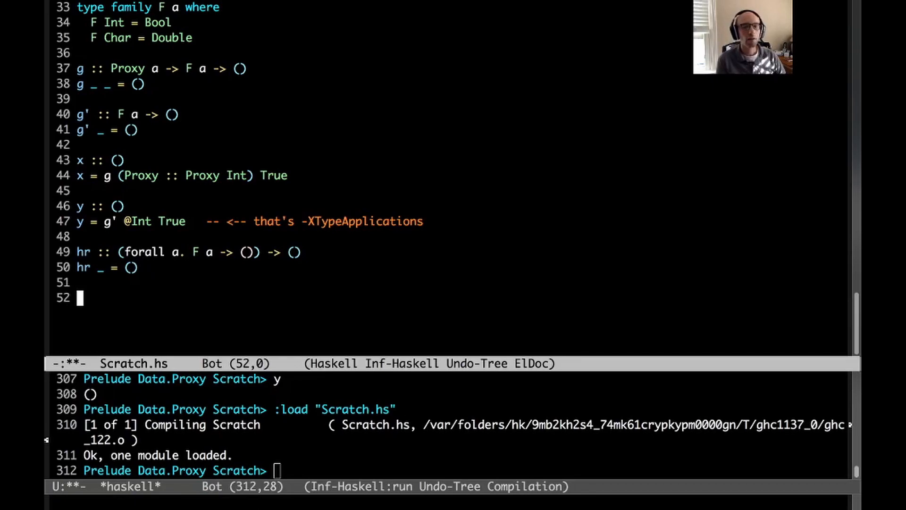
# Step: Define z = hr (\w -> ()), reload, then replace w with _ to silence the unused-variable warning
pyautogui.write('z = hr')
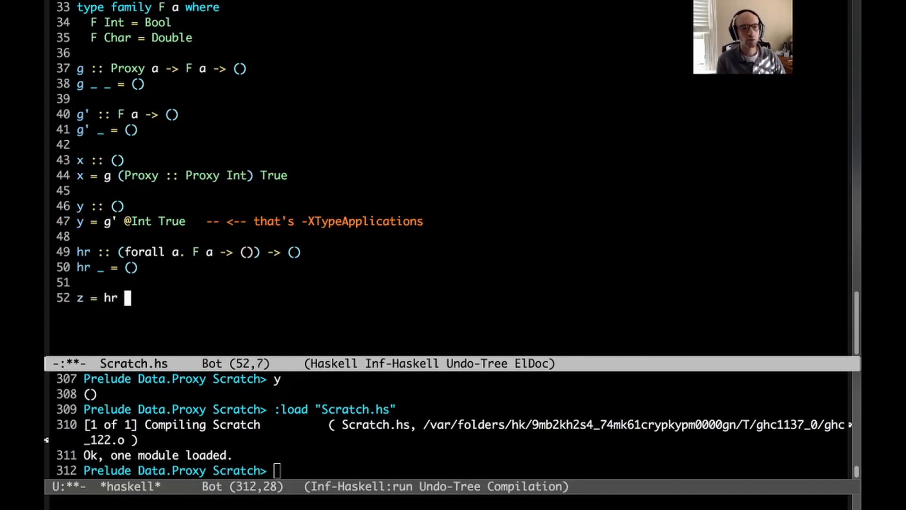
pyautogui.write('(\\')
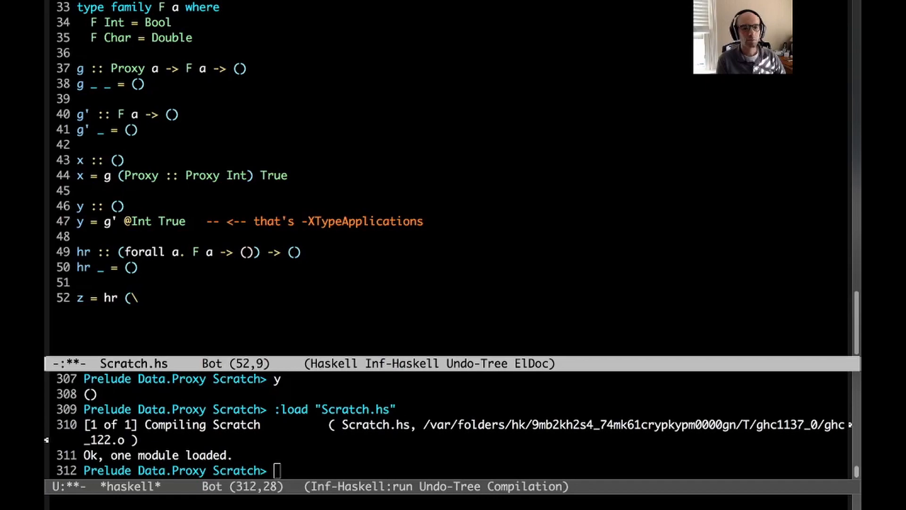
pyautogui.write('x')
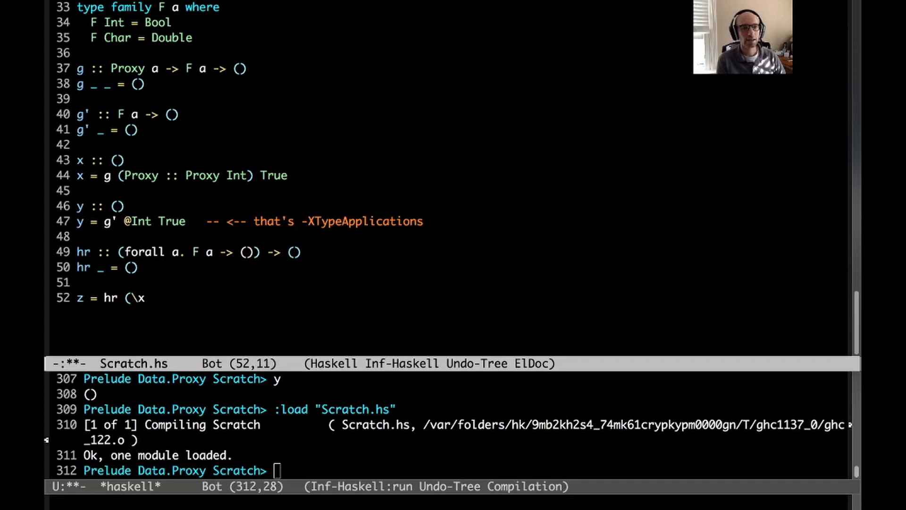
pyautogui.press('BackSpace')
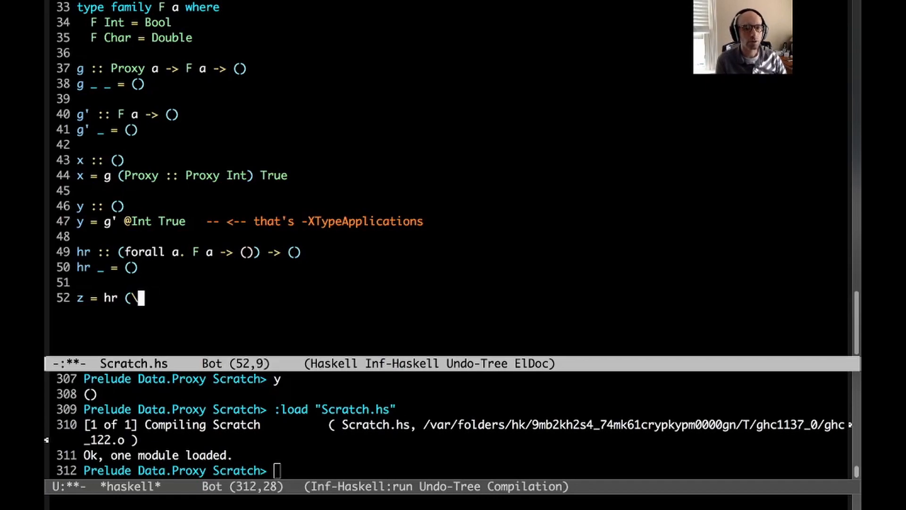
pyautogui.write('w -> ())')
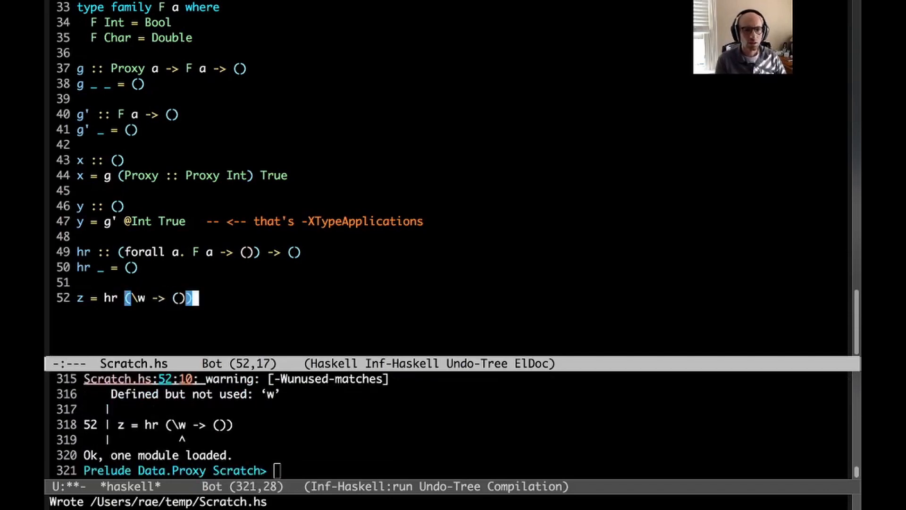
pyautogui.write('_')
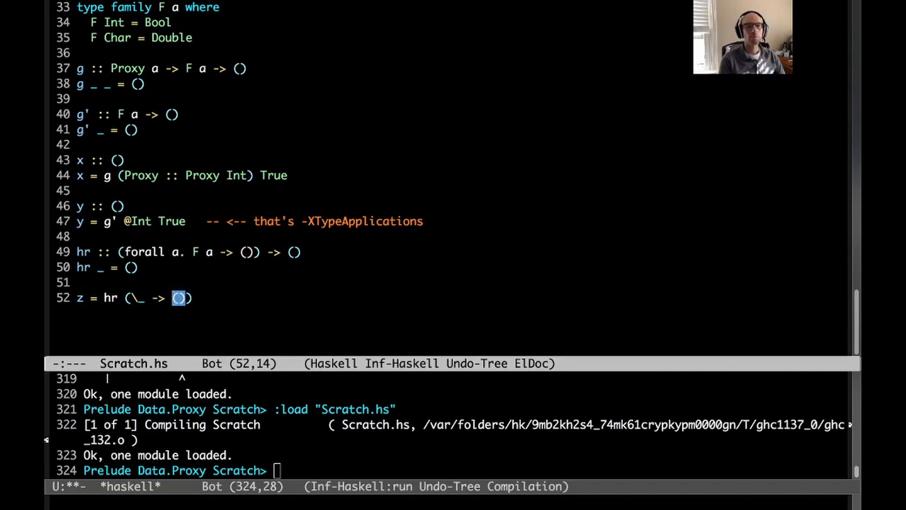
# Step: Annotate z's lambda binder with :: F a and insert Proxy a -> into hr's argument type
pyautogui.press('Left')
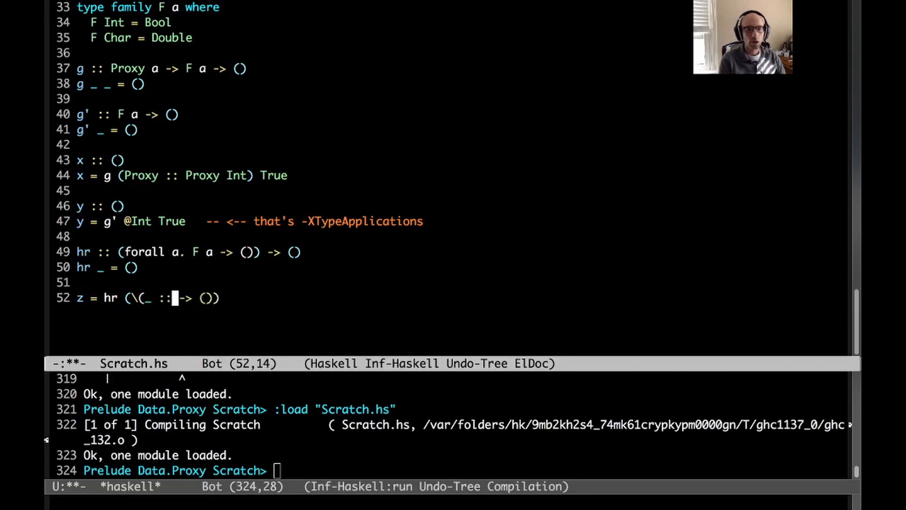
pyautogui.write('F a)')
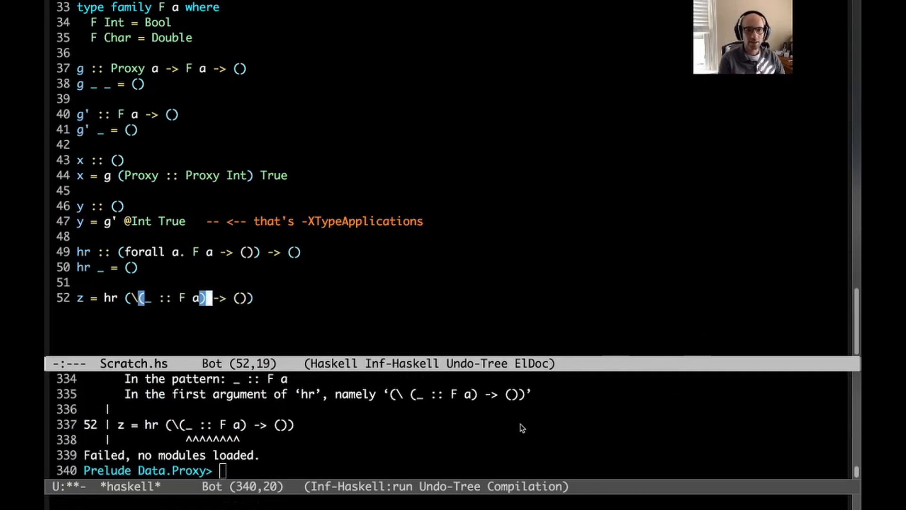
pyautogui.scroll(3)
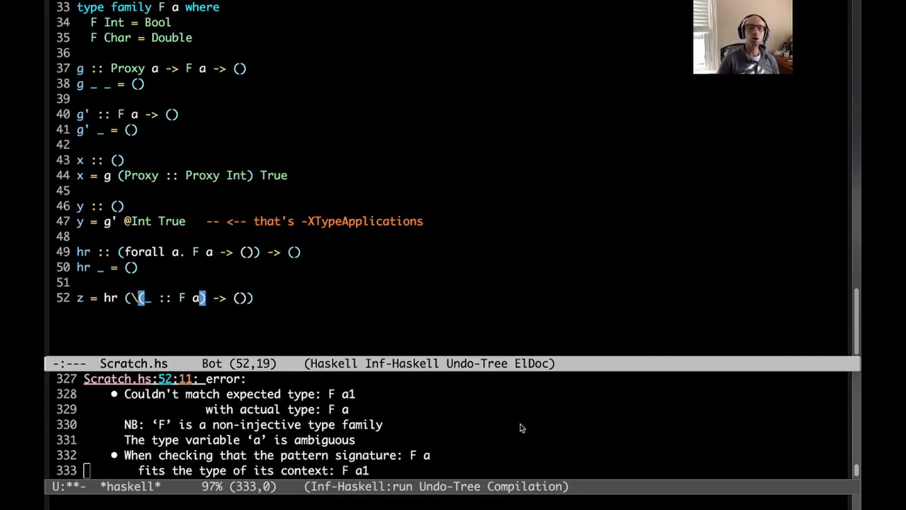
pyautogui.moveTo(490, 417)
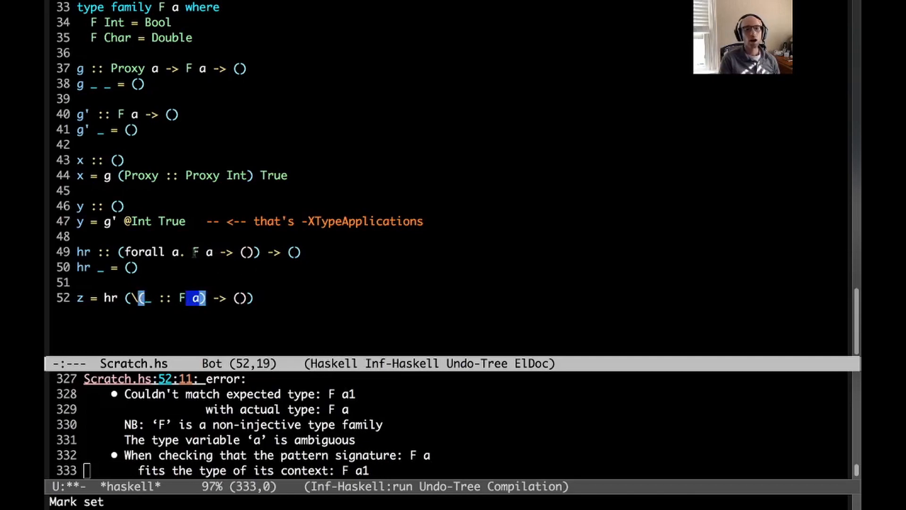
# Step: Change the binder's a to b, add a {- ... b ... -} placeholder, and comment the z line out
pyautogui.write('b')
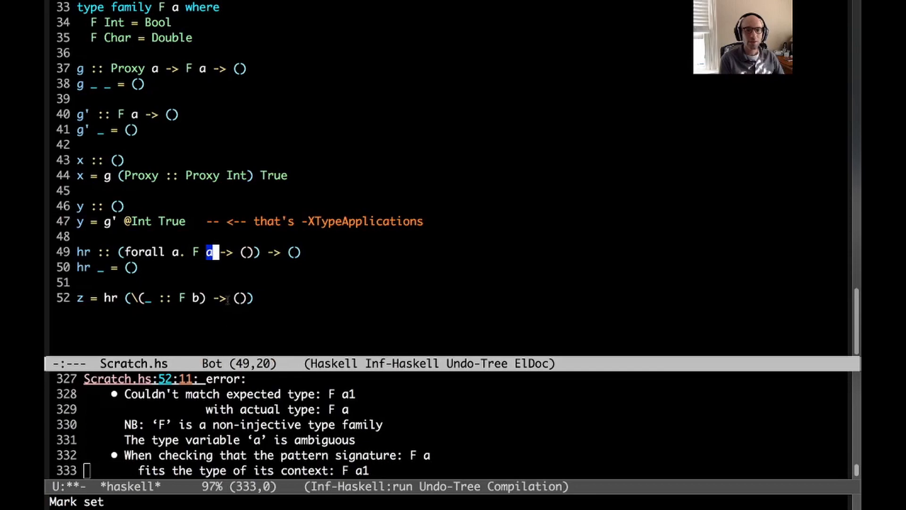
pyautogui.write('{-')
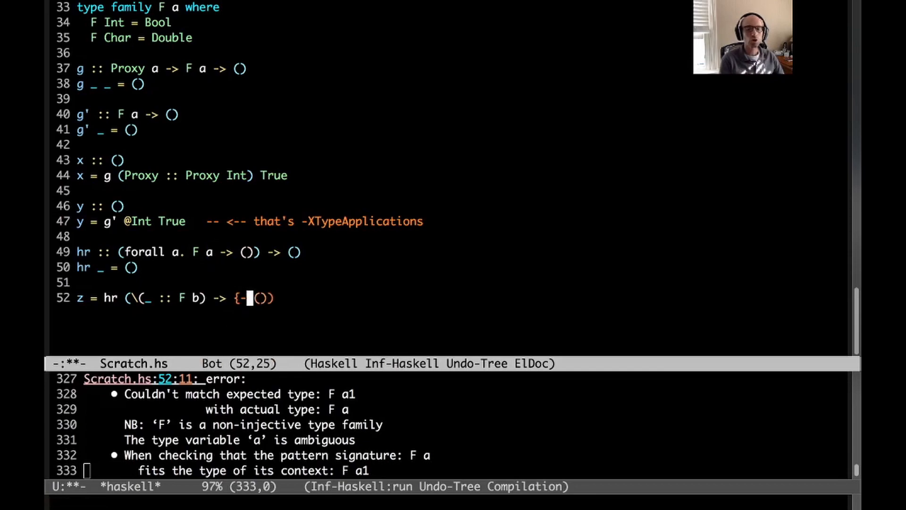
pyautogui.write('... b ... -')
pyautogui.click(179, 252)
pyautogui.write('Proxy a -> ')
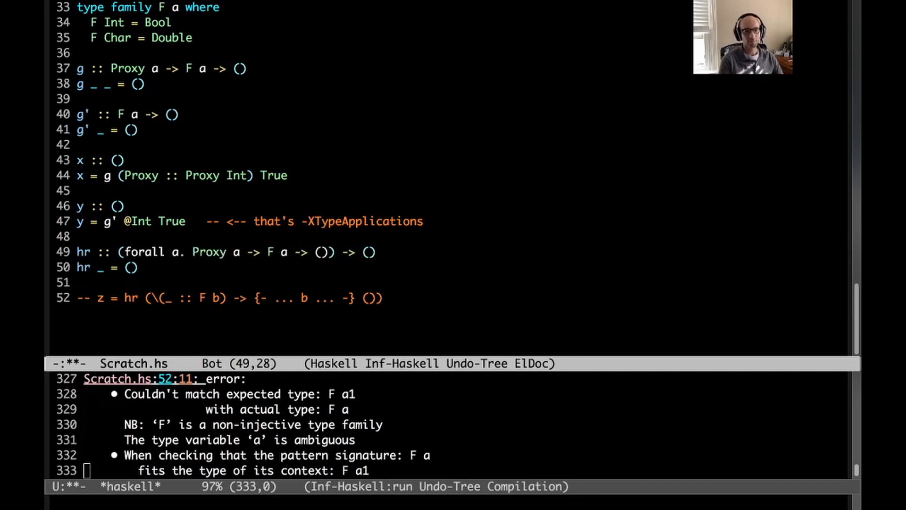
# Step: Write z = hr (\ (_ :: Proxy b) (_ :: F b) -> ()) and load it into GHCi successfully
pyautogui.write('z =')
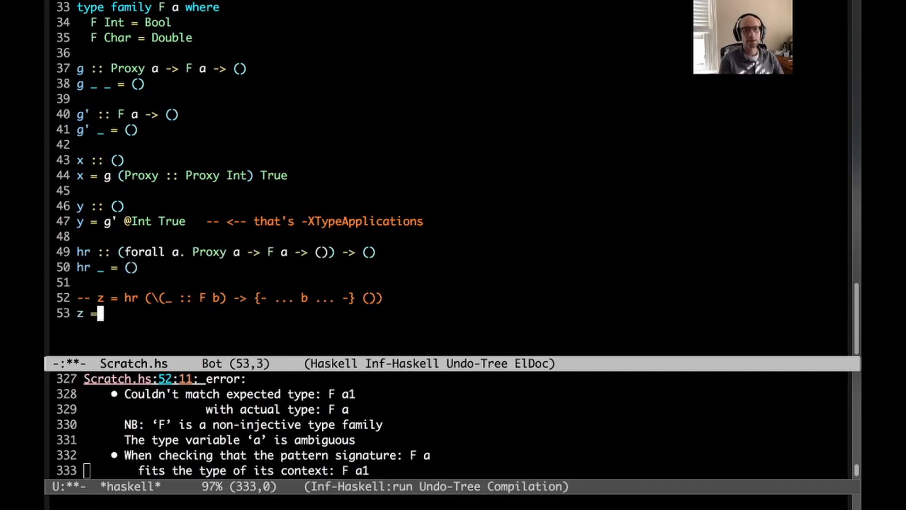
pyautogui.write('hr (\\')
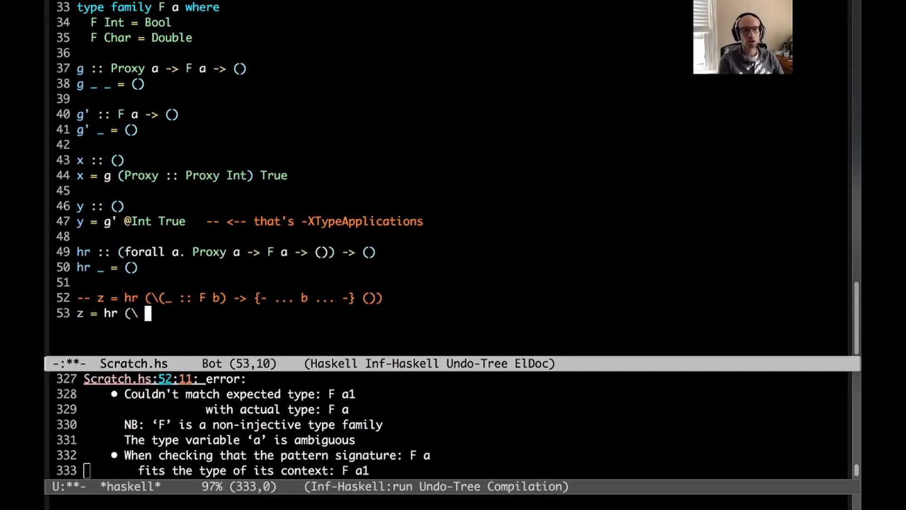
pyautogui.write('(_ :: Proxy b')
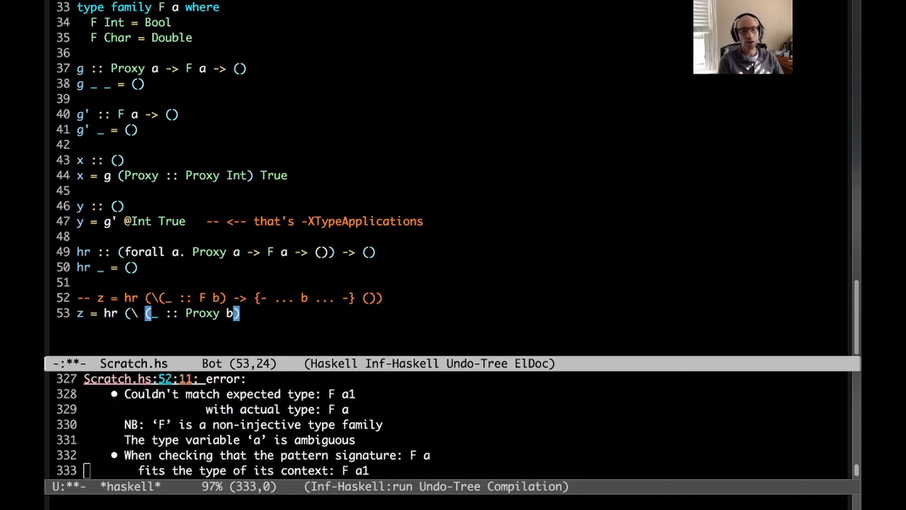
pyautogui.write('(')
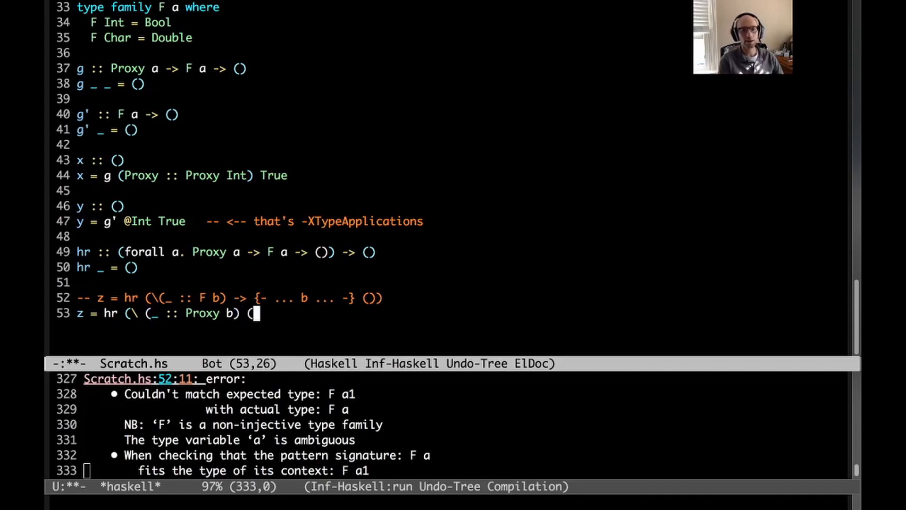
pyautogui.write('_ :: F b) -> (')
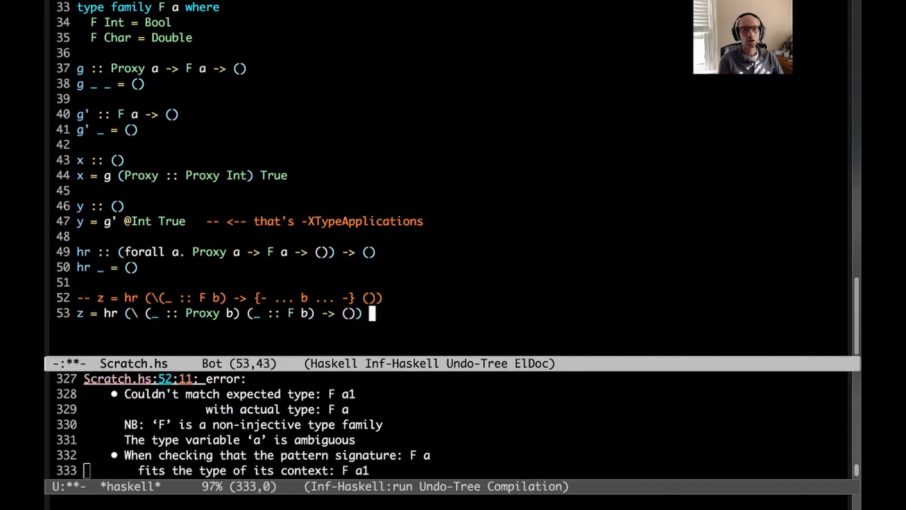
pyautogui.press('ctrl+s')
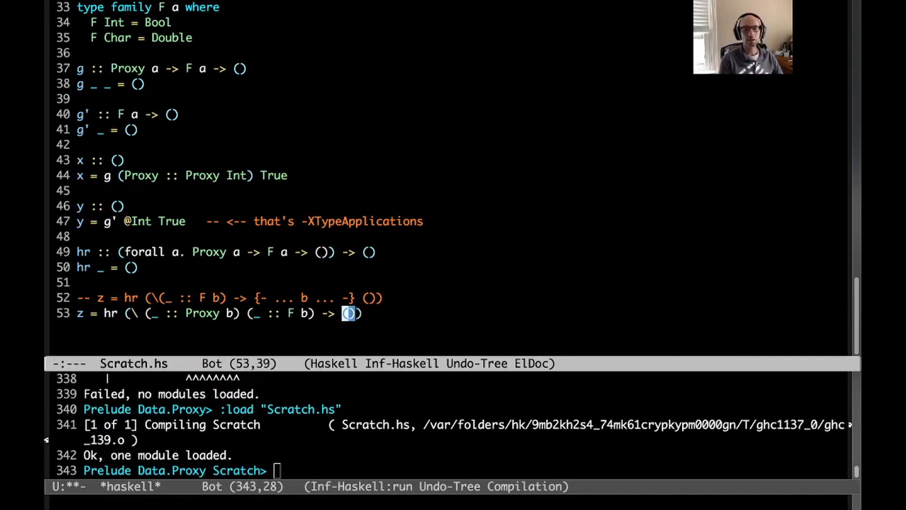
# Step: Make z's lambda body (undefined :: b) `seq` () after a failed bare undefined :: b, and reload
pyautogui.write('undefined')
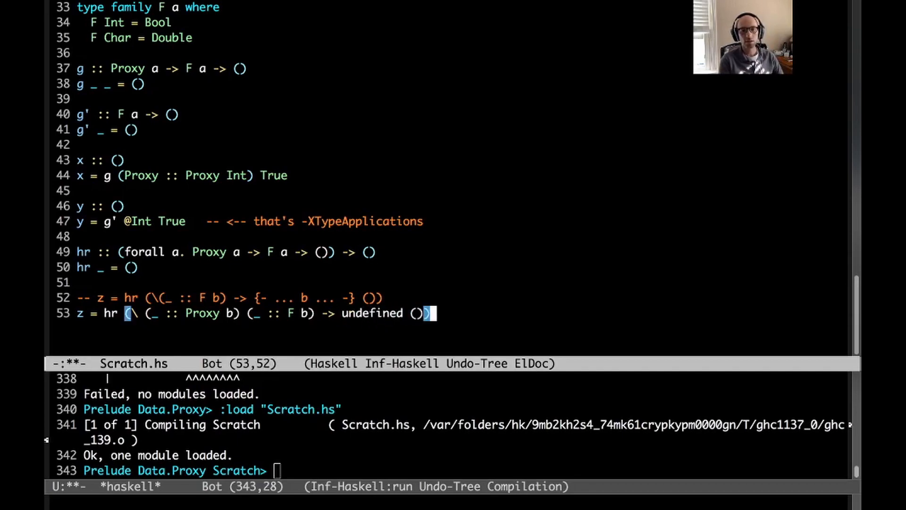
pyautogui.write(':: b')
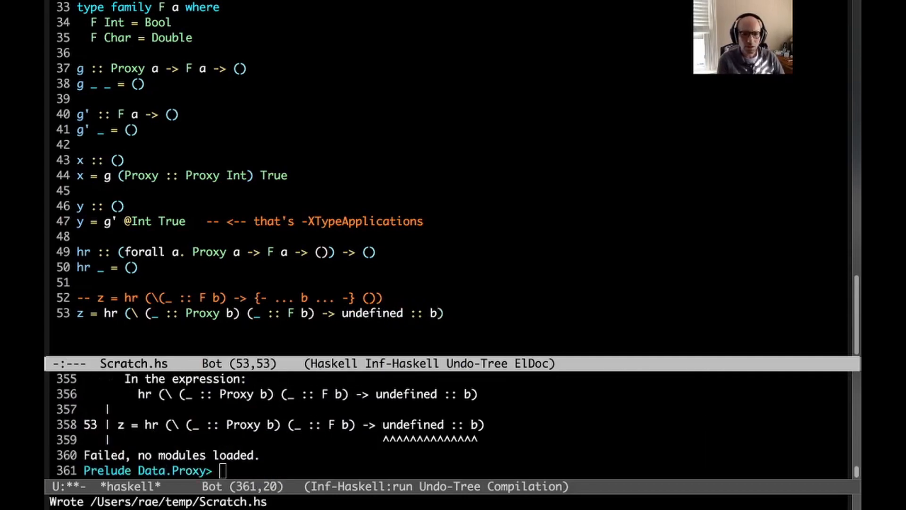
pyautogui.moveTo(397, 453)
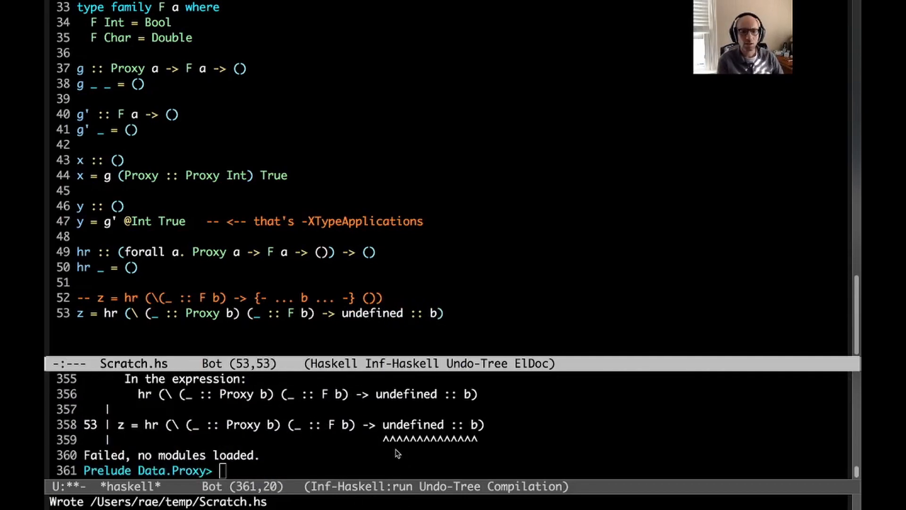
pyautogui.click(380, 312)
pyautogui.write('(')
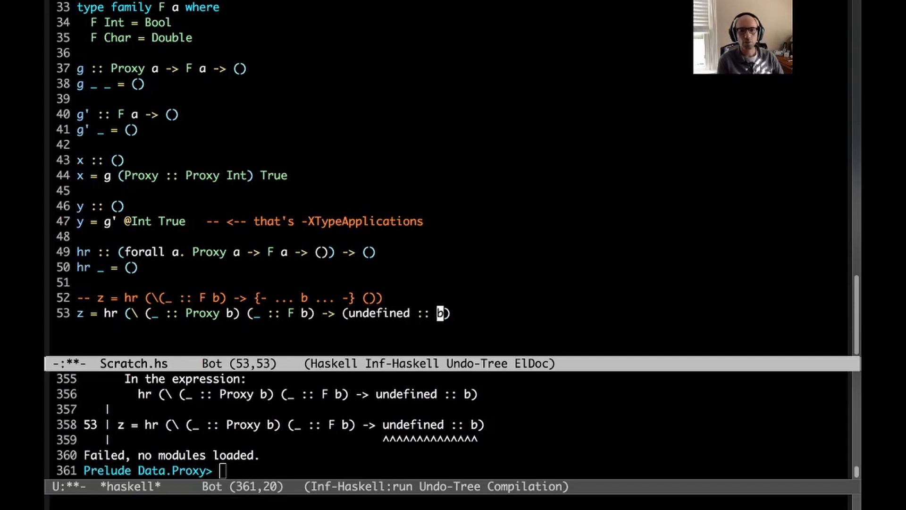
pyautogui.write('`seq` ())')
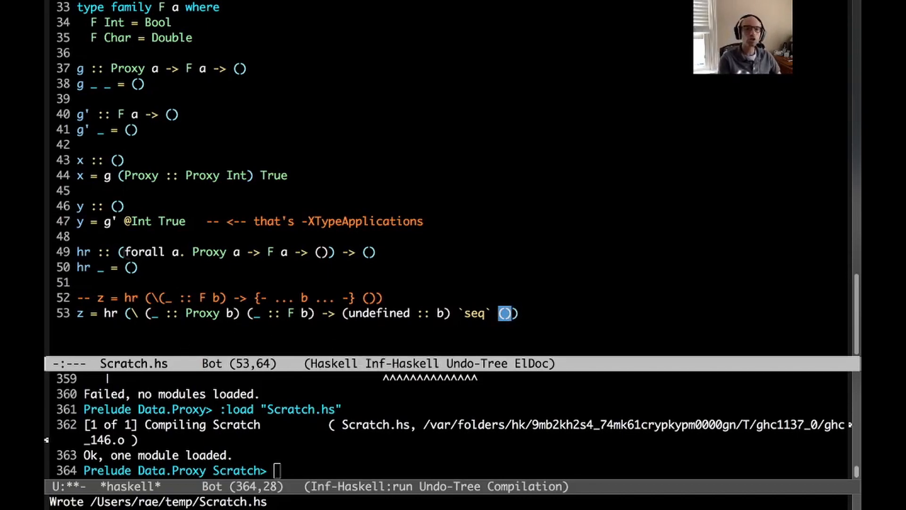
pyautogui.click(202, 251)
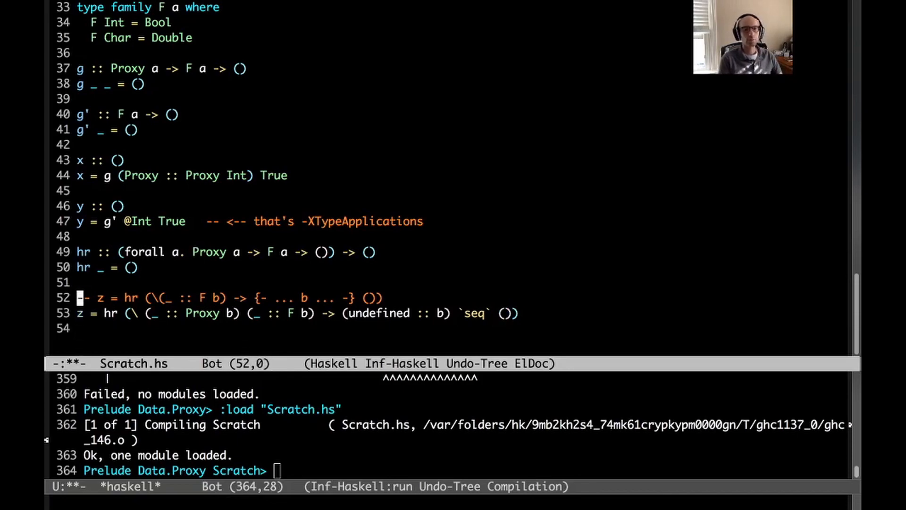
# Step: Duplicate hr and z as hr2 and z2 without the Proxy argument, binding b only via F b
pyautogui.press('down')
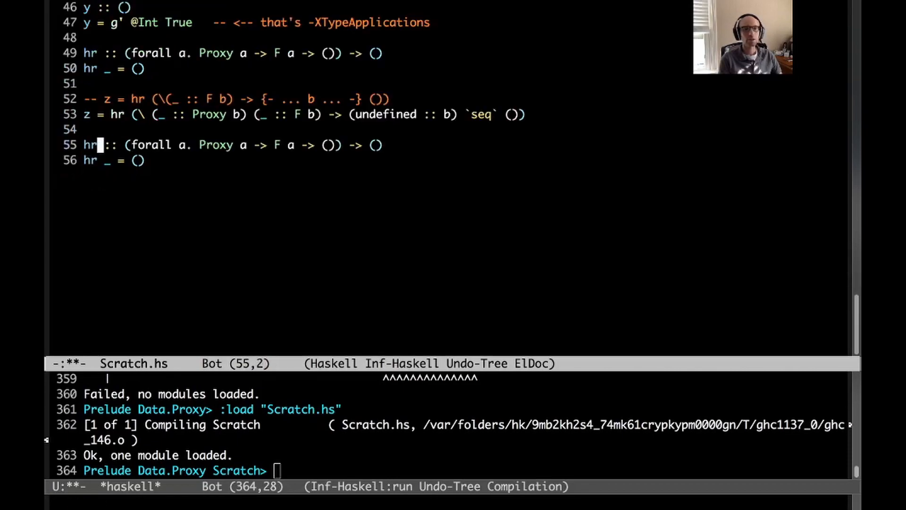
pyautogui.write('2')
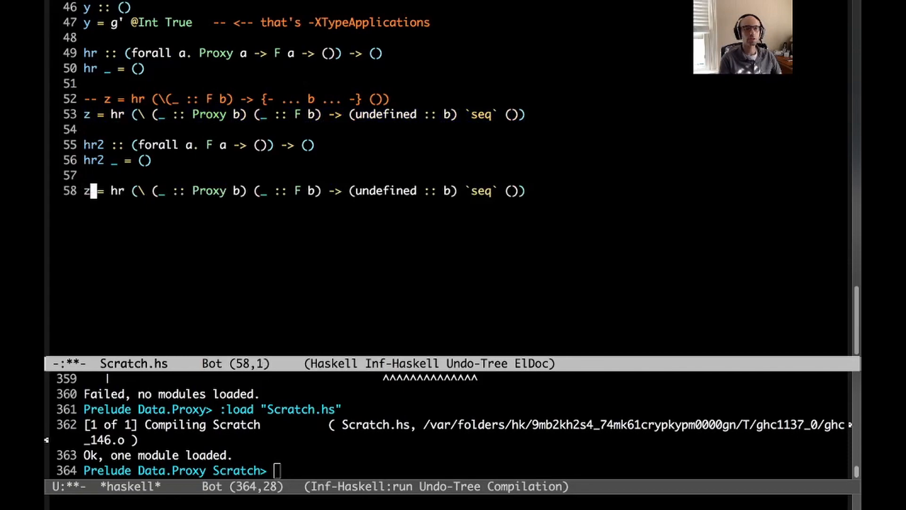
pyautogui.write('2')
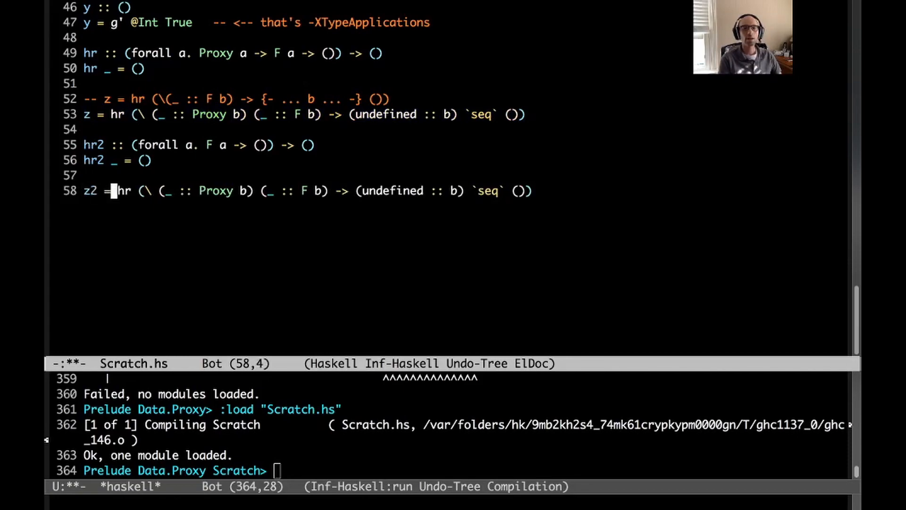
pyautogui.write('2')
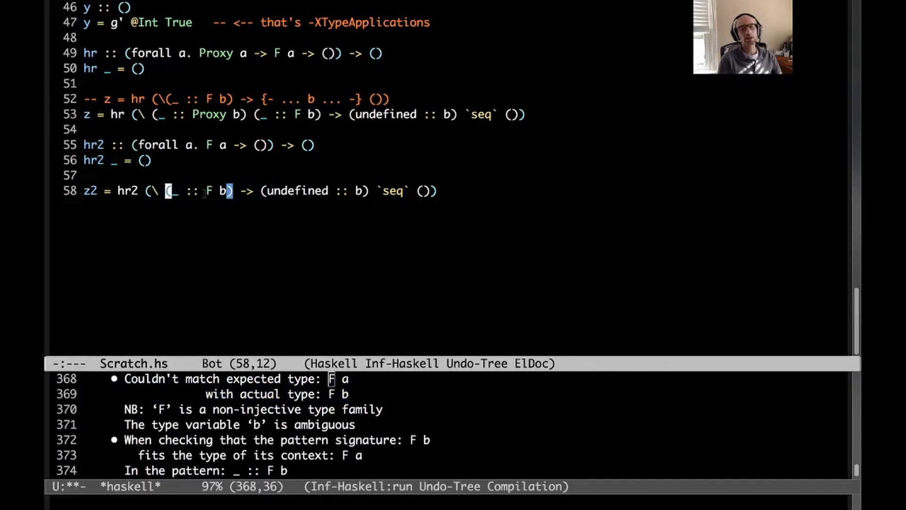
# Step: Add an @b type binder at the start of z2's lambda and reload to see the parse error
pyautogui.write('@b')
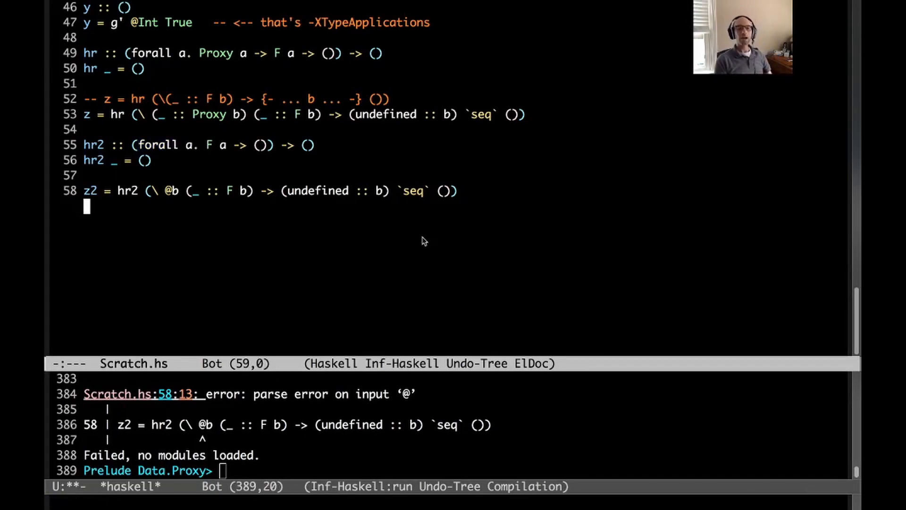
pyautogui.moveTo(420, 250)
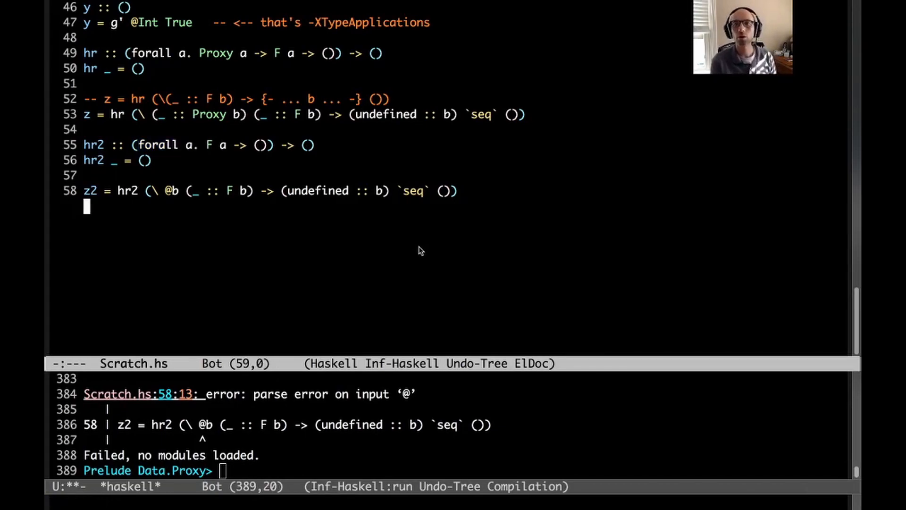